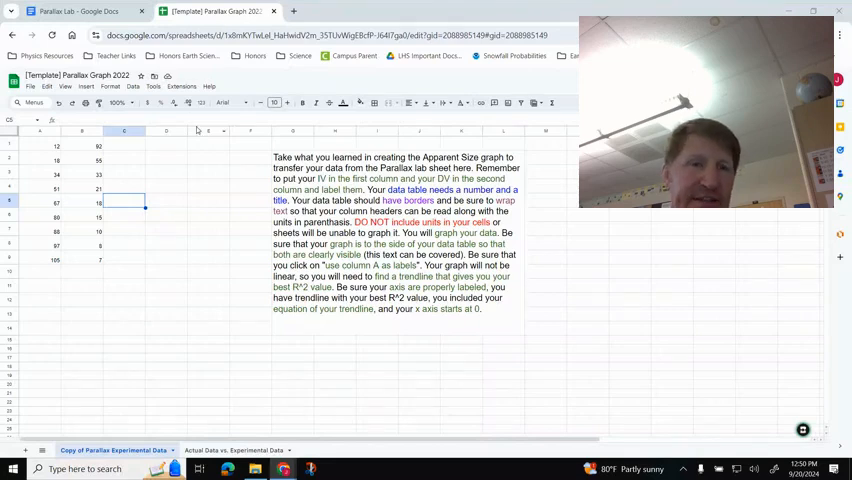
mouse_move(192, 168)
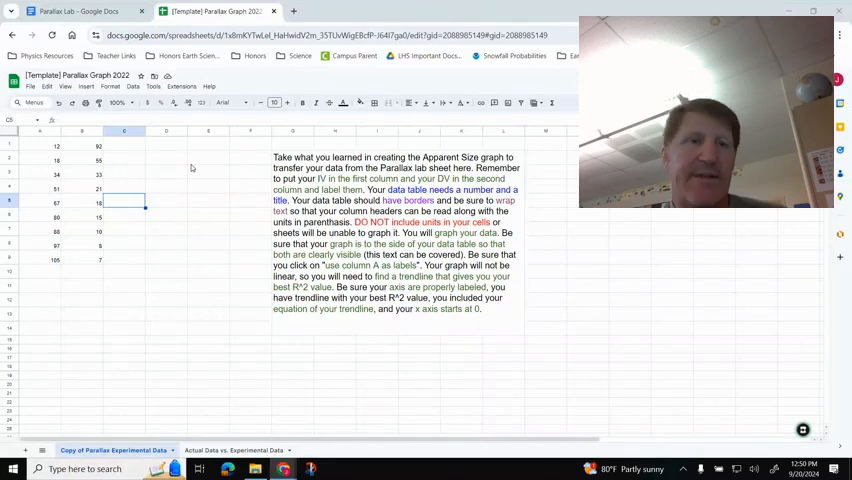
mouse_move(168, 187)
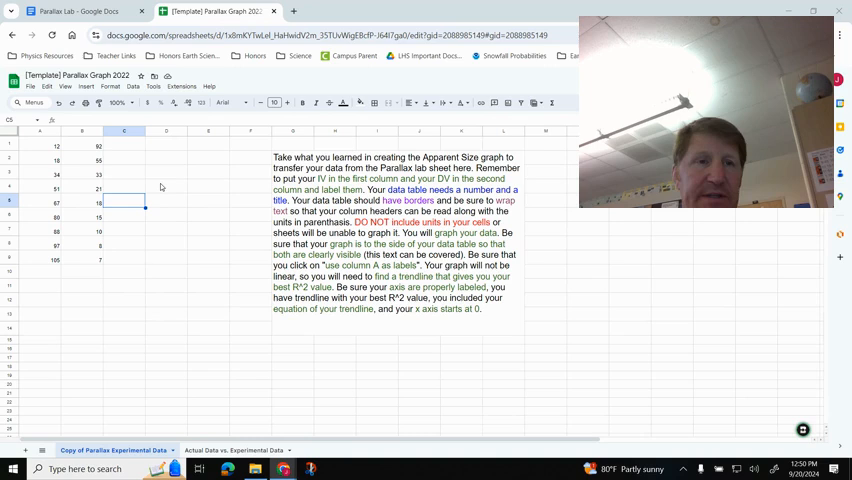
mouse_move(46, 150)
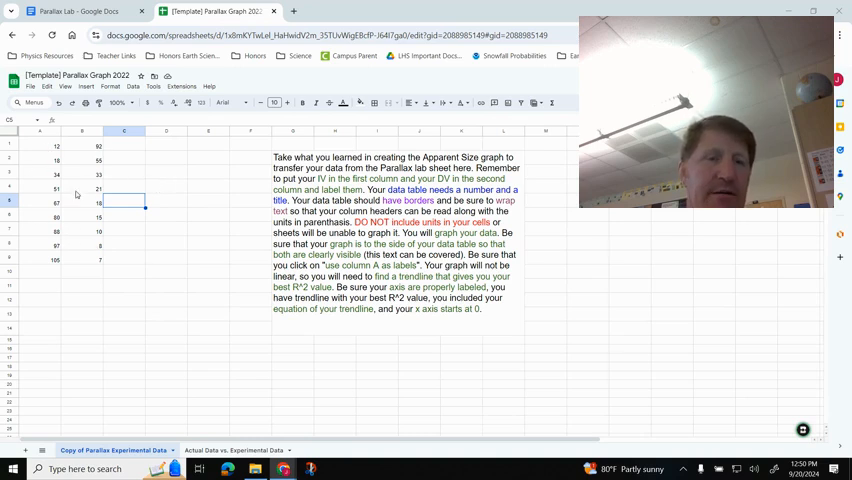
mouse_move(30, 147)
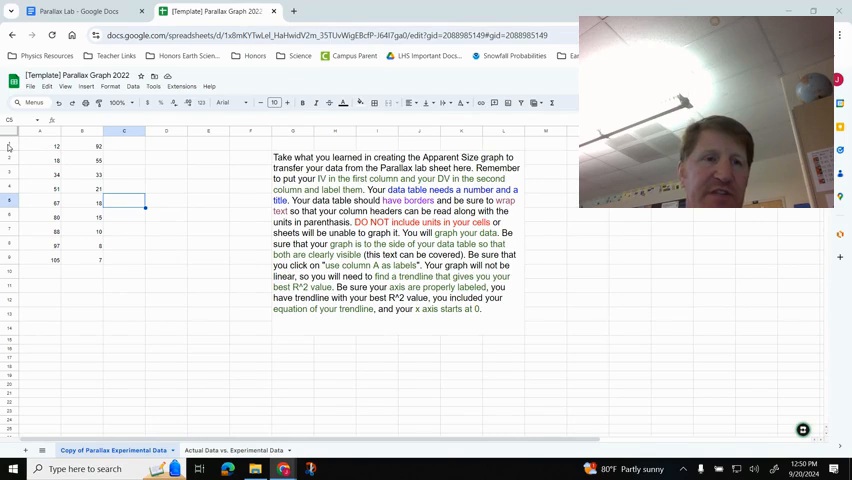
Insert a row above the data and enter headers 'Distance (cm)' and 'Angle (degrees)'.
left_click(10, 146)
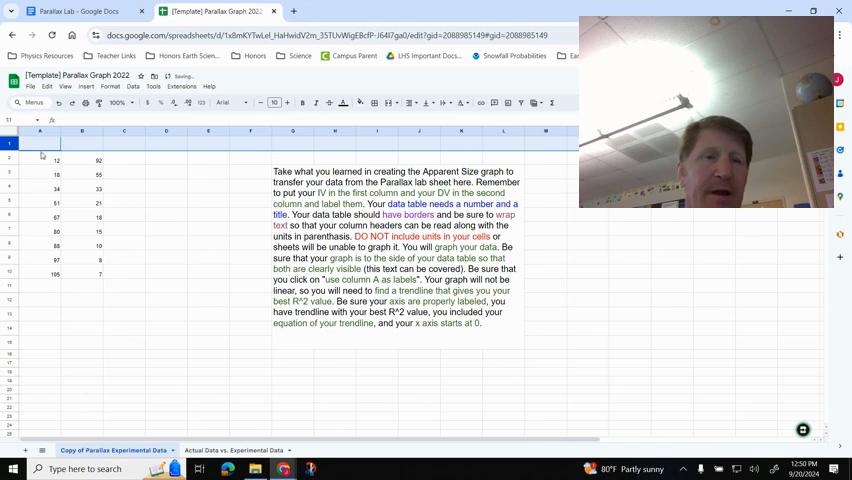
left_click(40, 143)
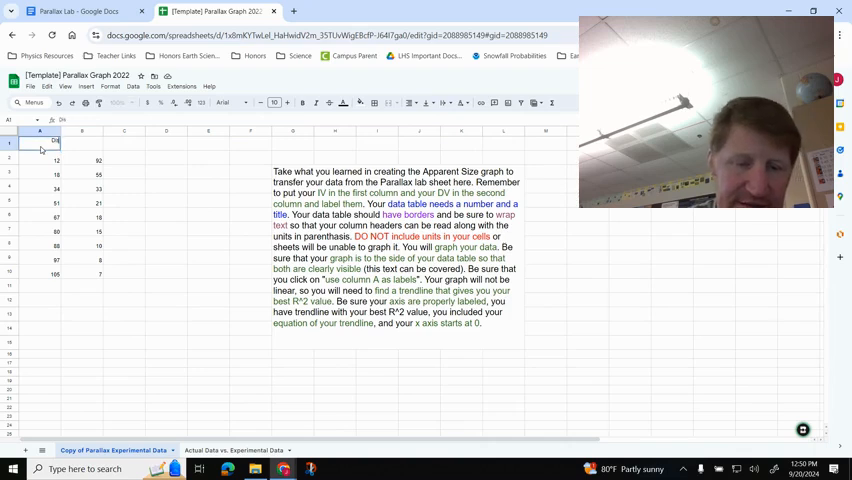
type("Distance (cm")
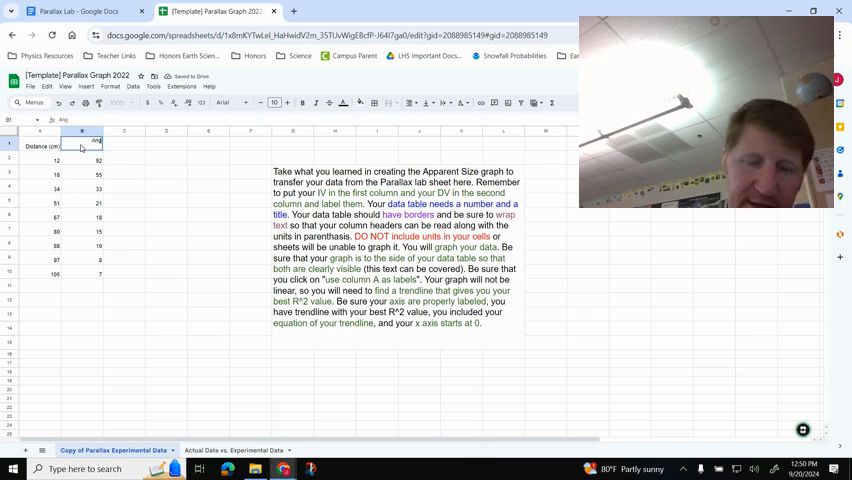
type("Angle (degrees")
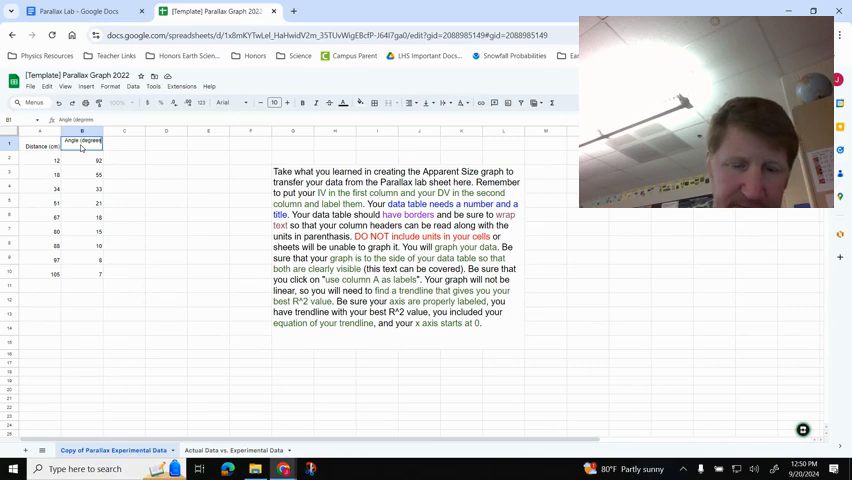
left_click(166, 197)
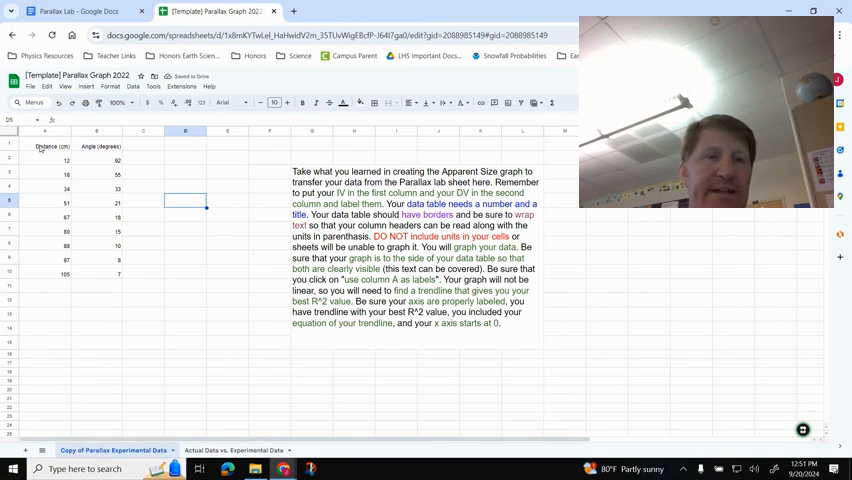
Turn on text wrapping for the A1:B1 header cells and reselect the header row.
left_click(44, 146)
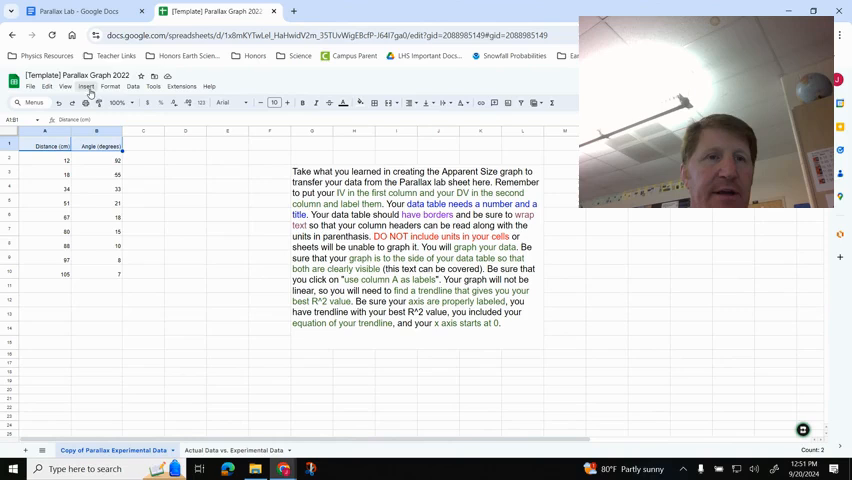
left_click(110, 86)
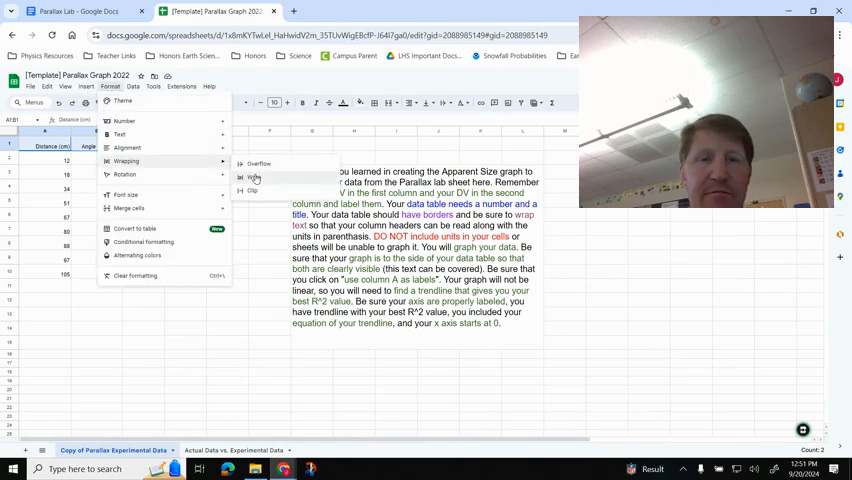
left_click(253, 189)
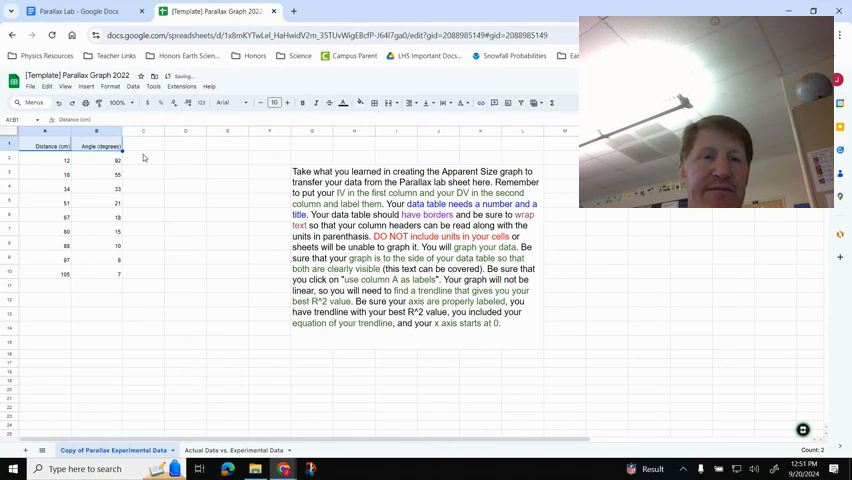
left_click(96, 131)
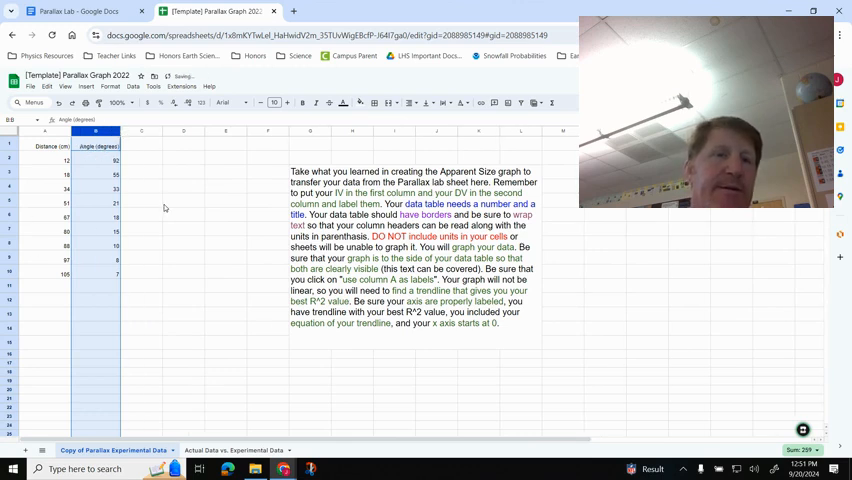
left_click(183, 200)
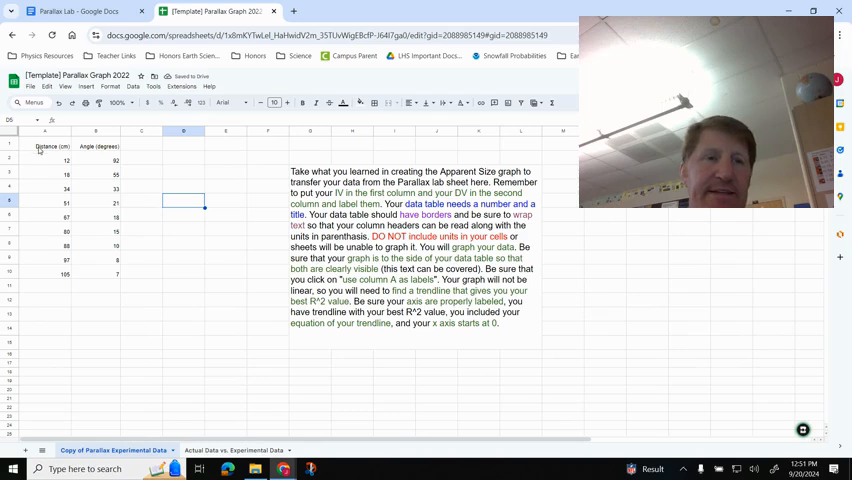
left_click(8, 146)
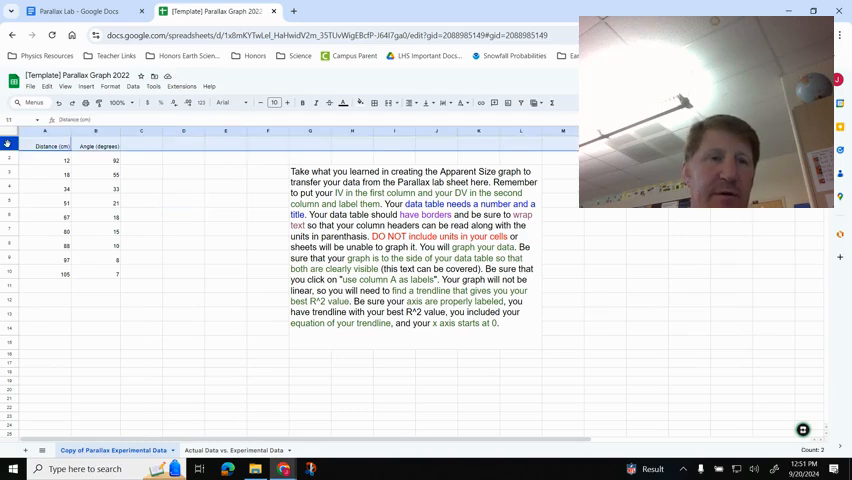
Insert a row above the headers, merge its two cells, and start typing the 'Data Table' title.
right_click(8, 145)
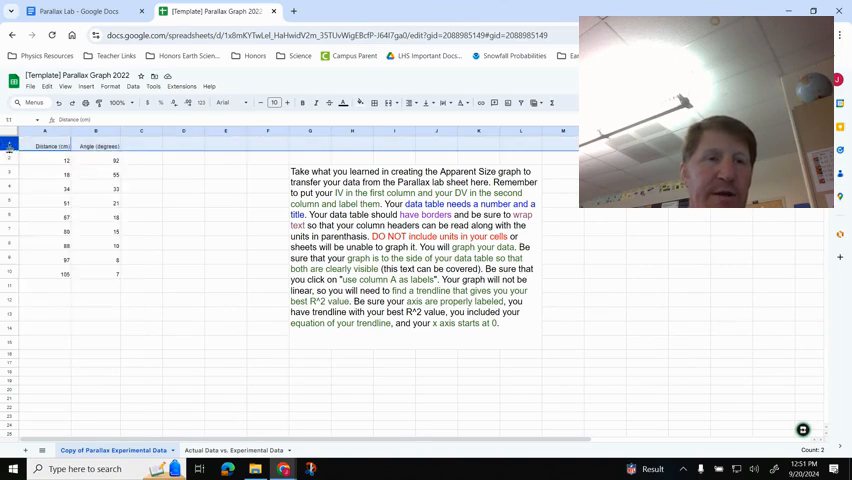
right_click(20, 145)
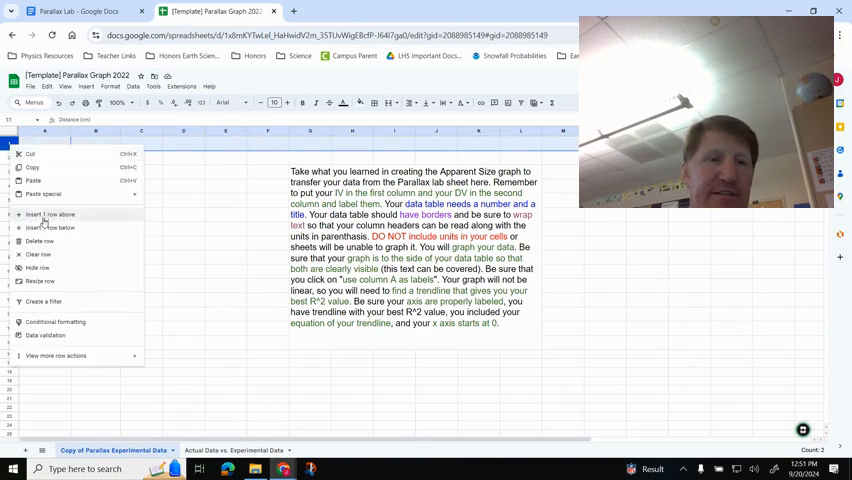
left_click(51, 214)
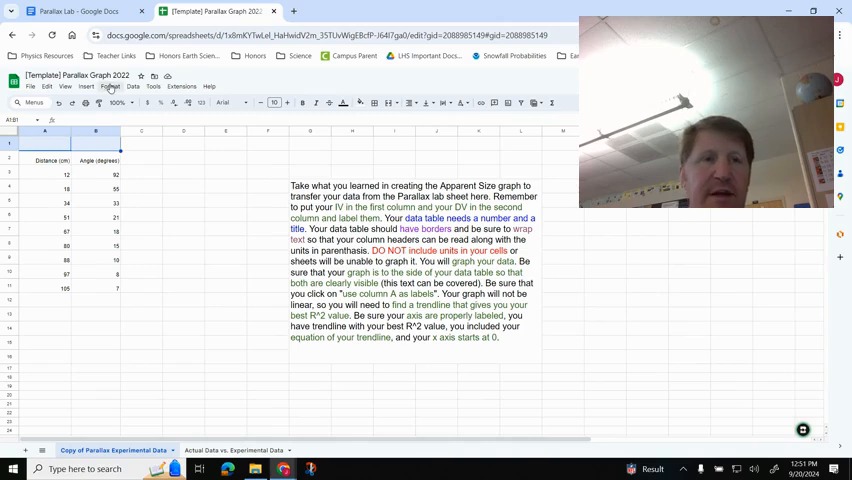
left_click(110, 86)
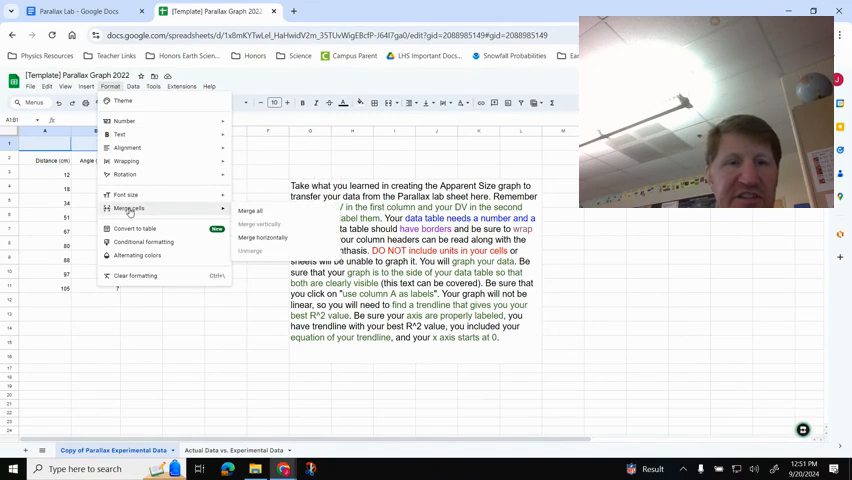
left_click(249, 210)
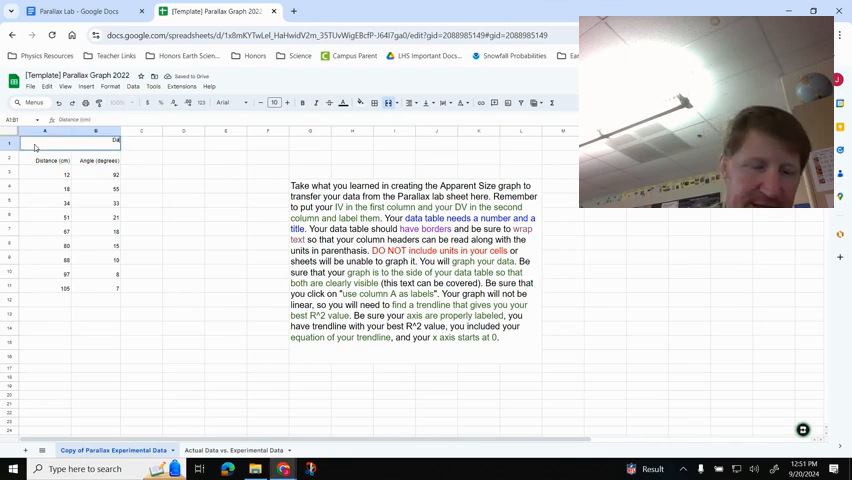
type("Data Table 1: Distance vs. Parallax Angle")
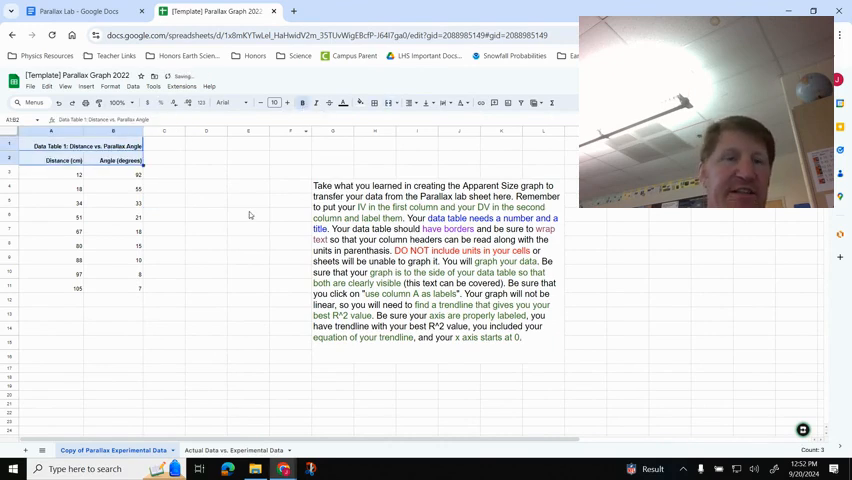
Apply all borders to the headers and data range A2:B11.
left_click(247, 213)
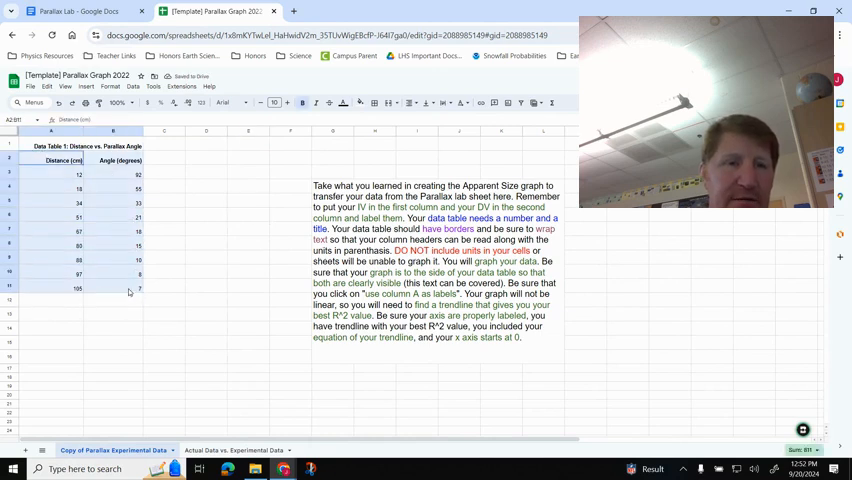
mouse_move(374, 103)
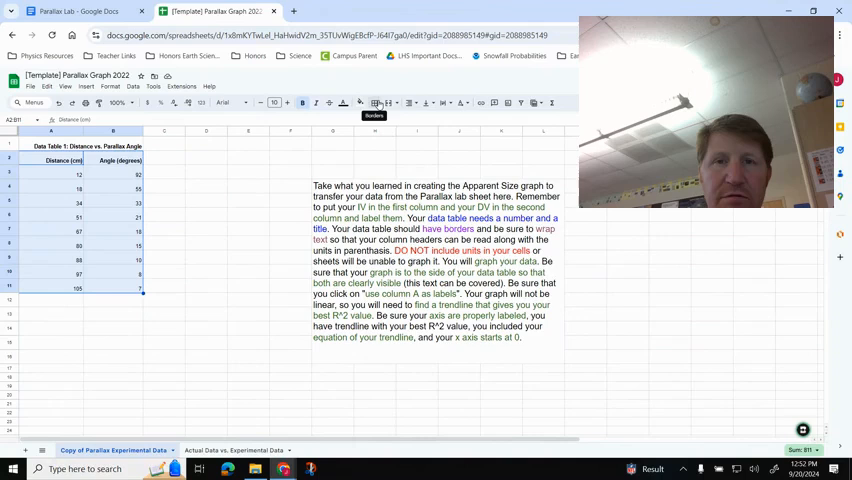
mouse_move(100, 262)
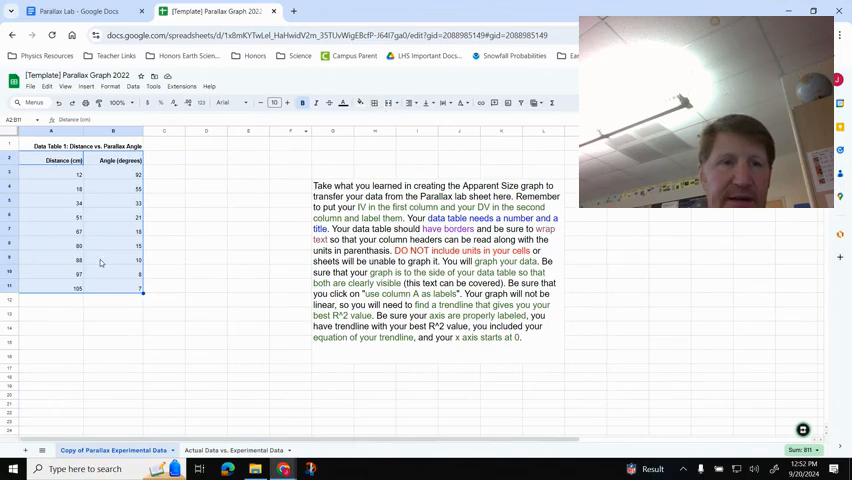
left_click(374, 103)
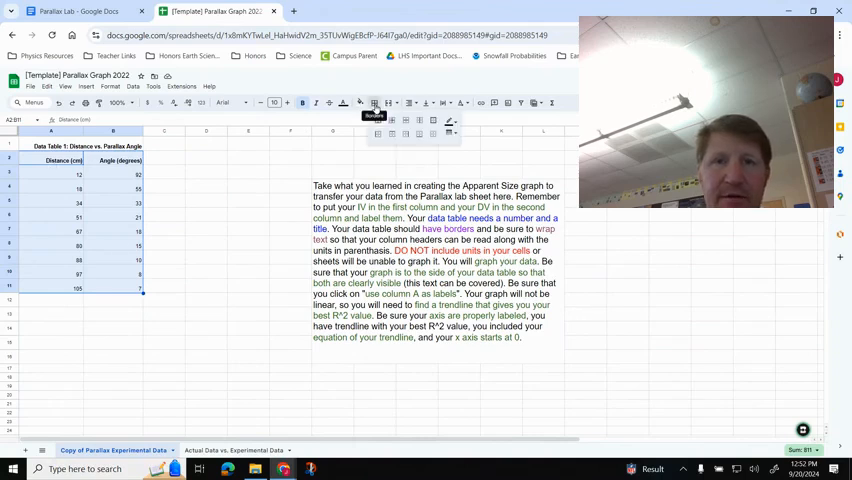
left_click(378, 120)
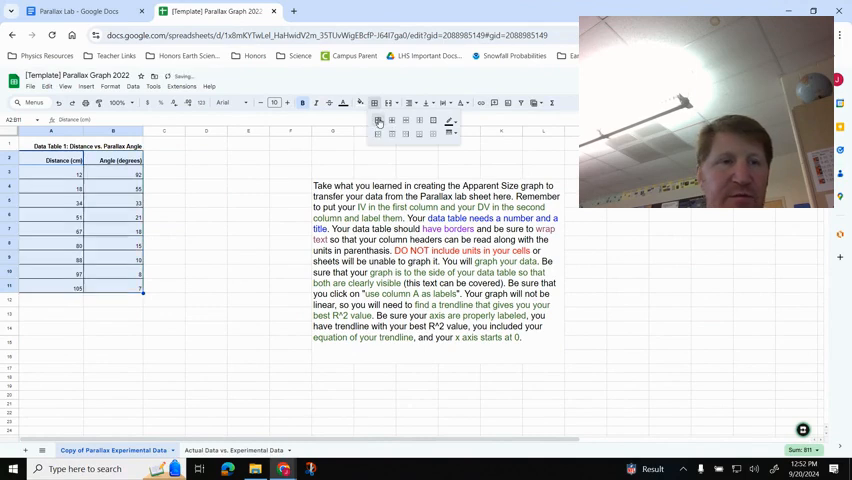
left_click(164, 356)
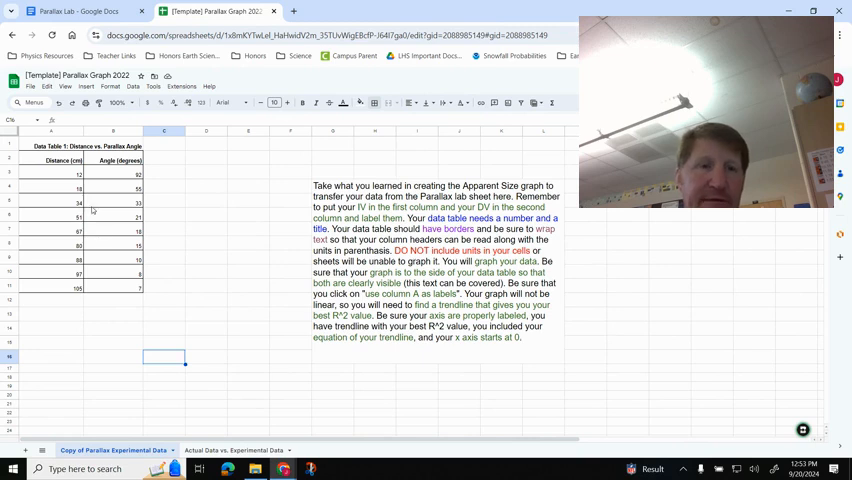
Select the table data A2:B11 including its headers.
left_click(52, 161)
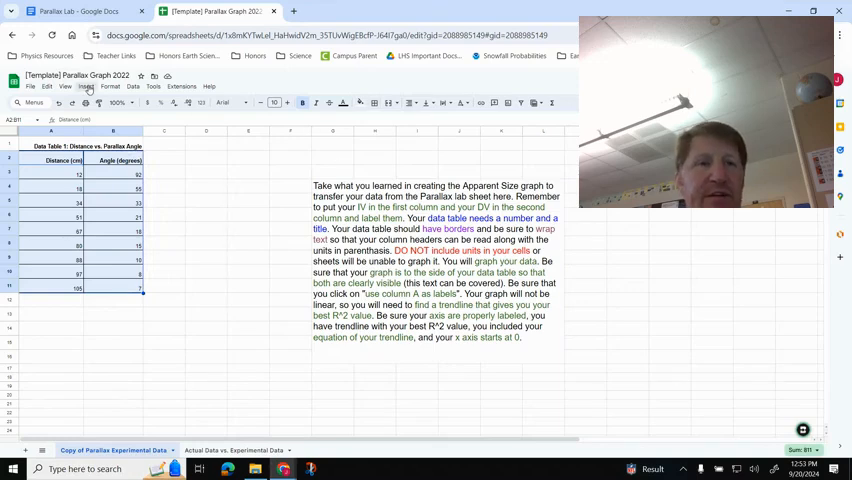
mouse_move(508, 103)
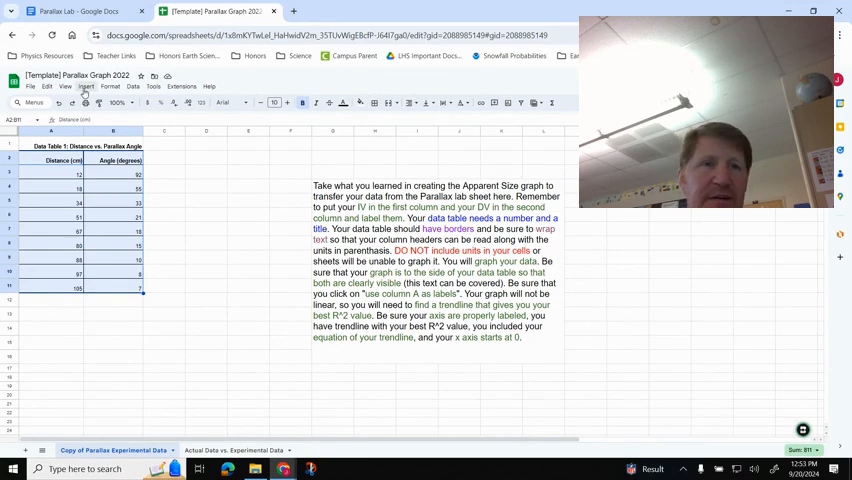
left_click(86, 86)
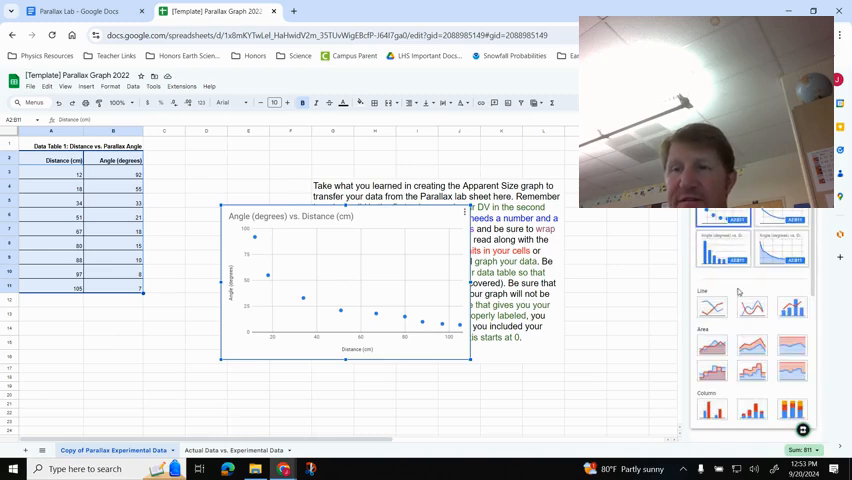
Preview a column chart, keep the scatter chart, and use column A as labels.
left_click(712, 410)
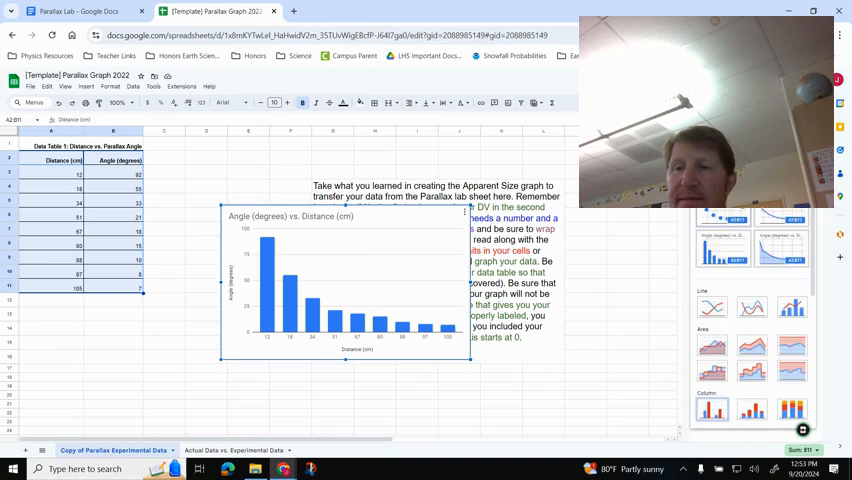
scroll("down", 3)
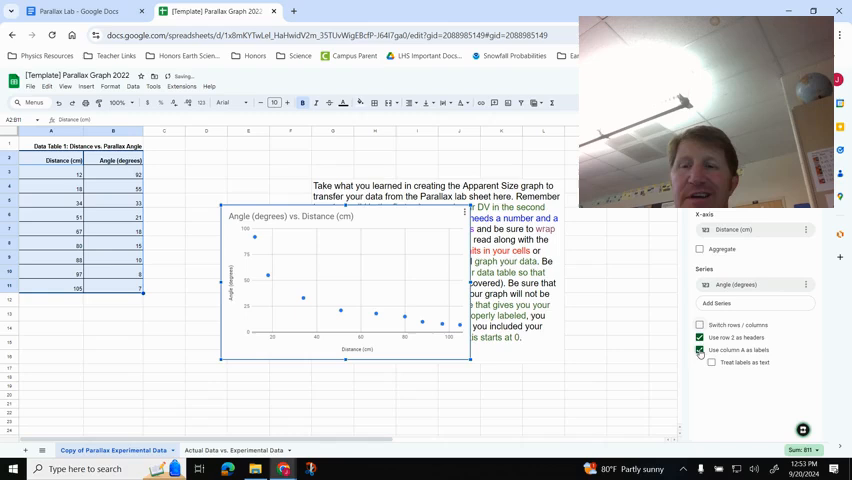
left_click(699, 350)
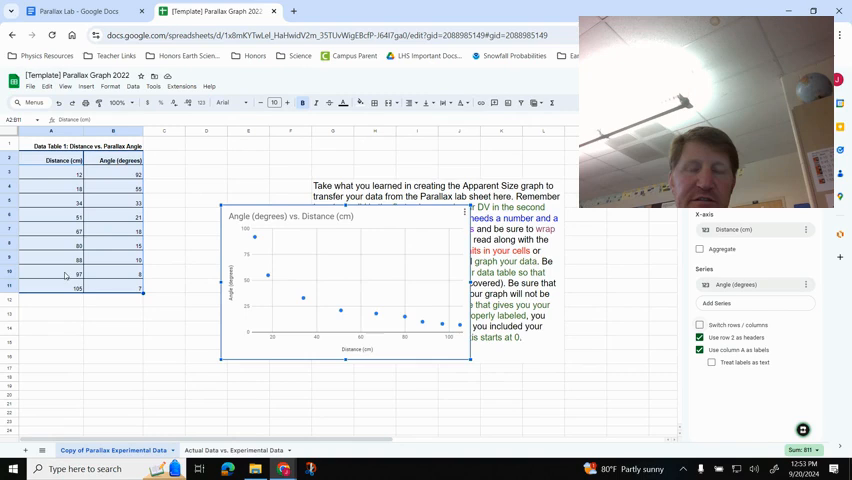
mouse_move(253, 299)
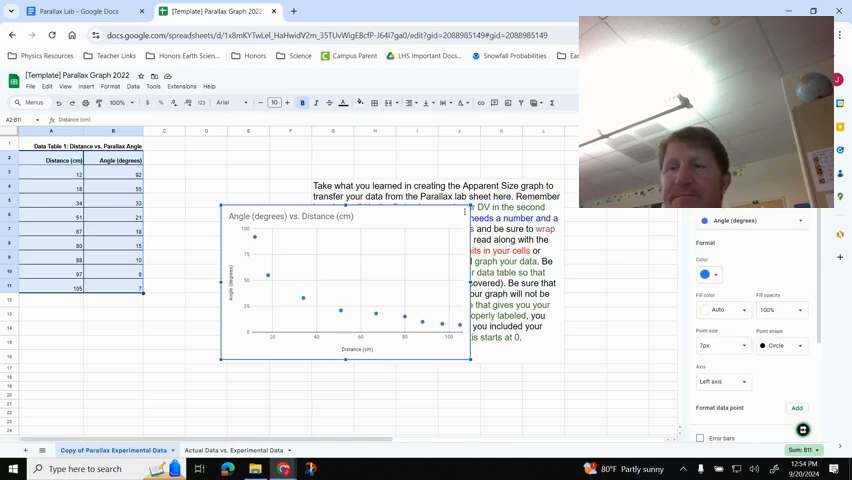
Add a trendline to the series and show its R² value in the legend.
scroll("down", 3)
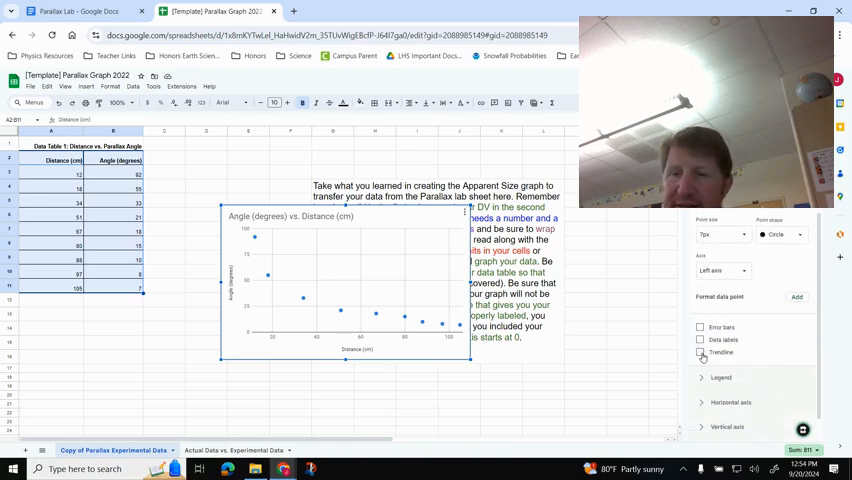
left_click(700, 352)
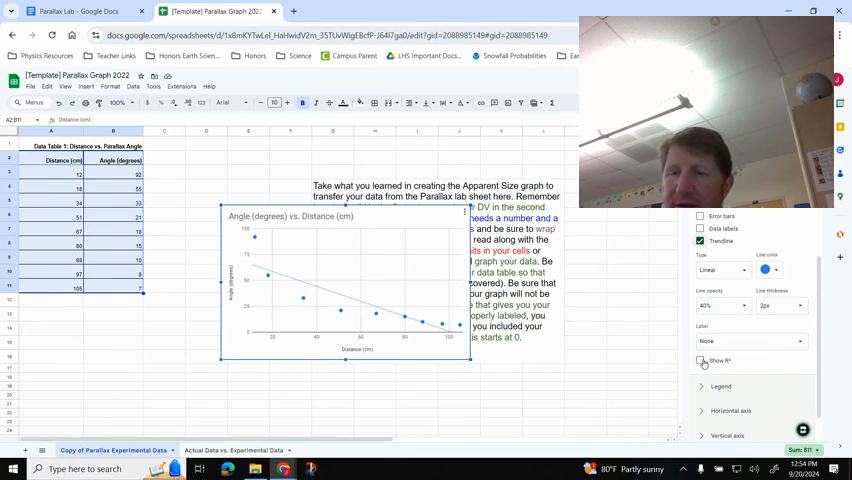
left_click(700, 361)
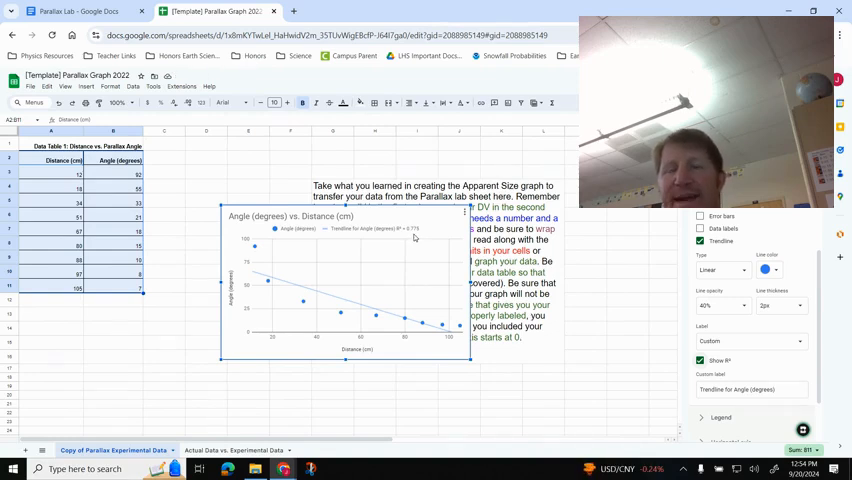
mouse_move(316, 309)
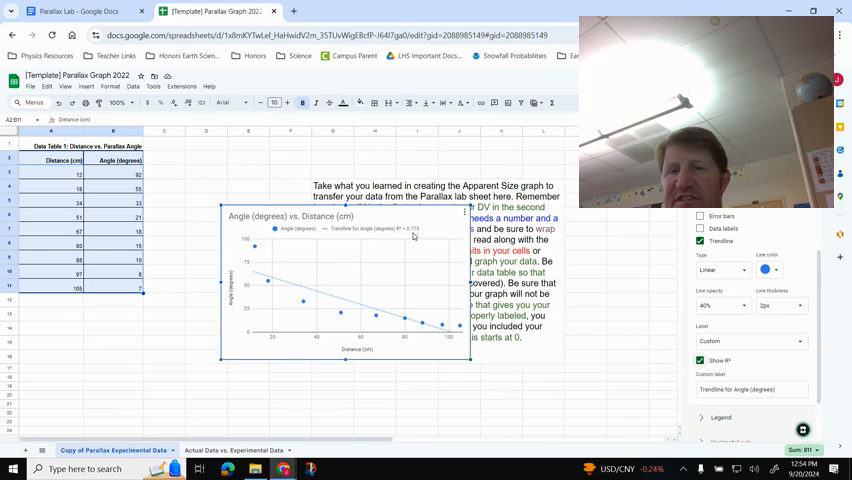
mouse_move(262, 256)
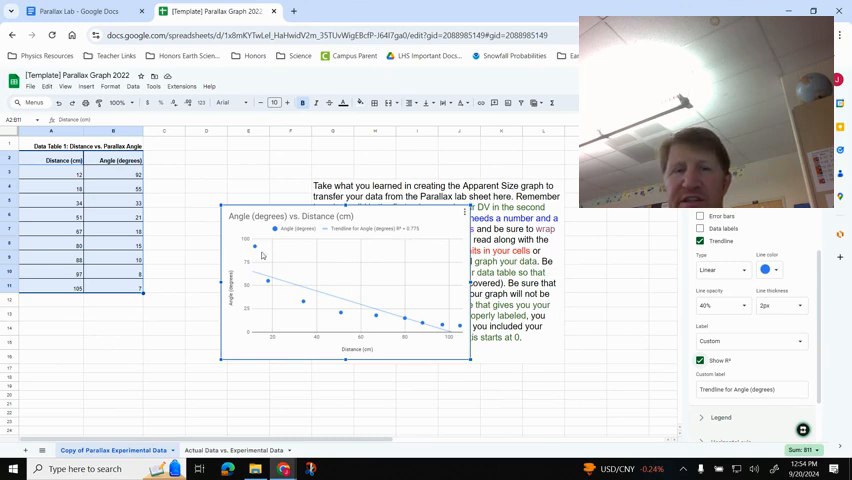
mouse_move(316, 291)
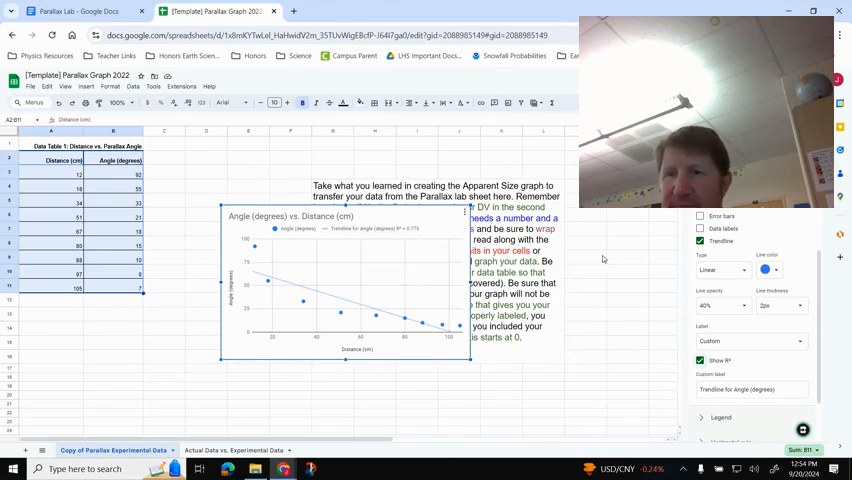
Compare exponential, polynomial and logarithmic trendline types, ending on a degree-2 polynomial.
left_click(720, 269)
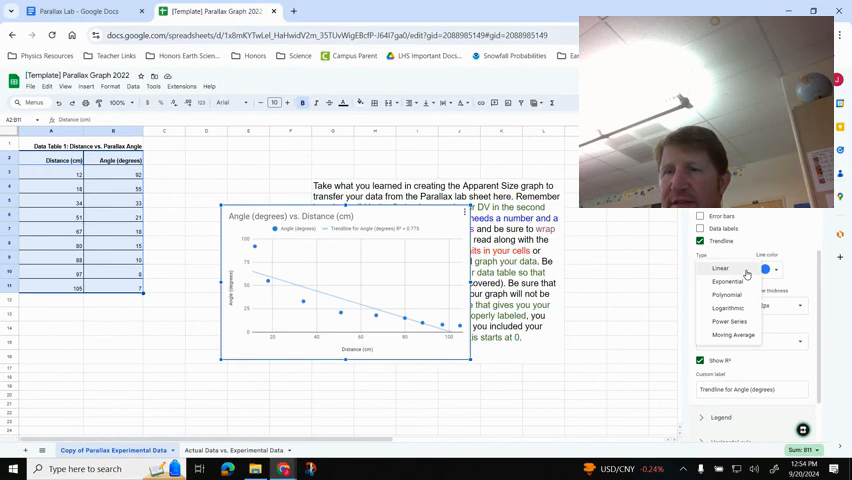
left_click(727, 267)
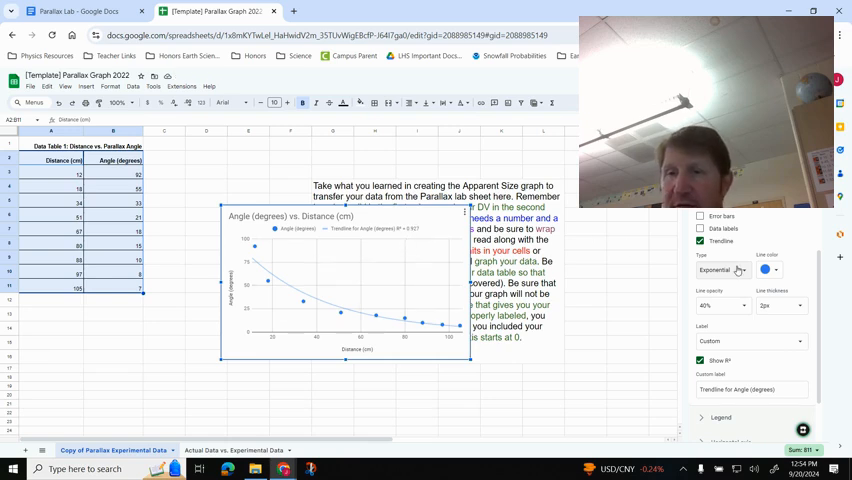
left_click(738, 270)
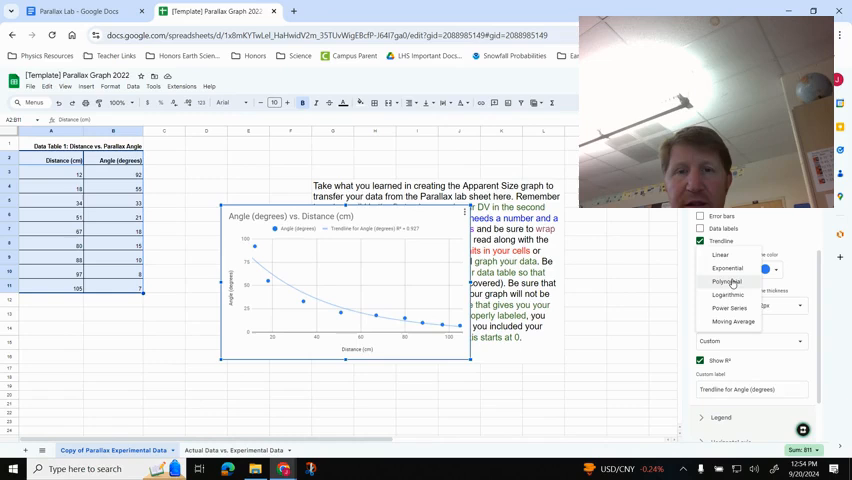
left_click(727, 281)
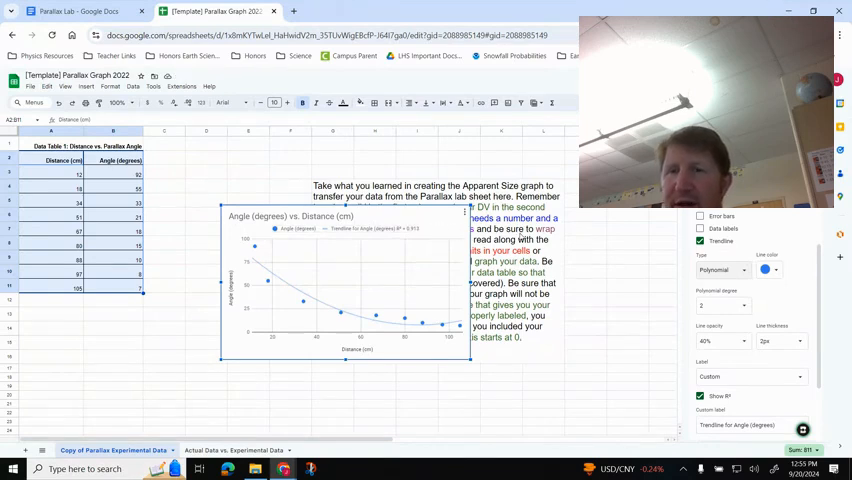
left_click(722, 270)
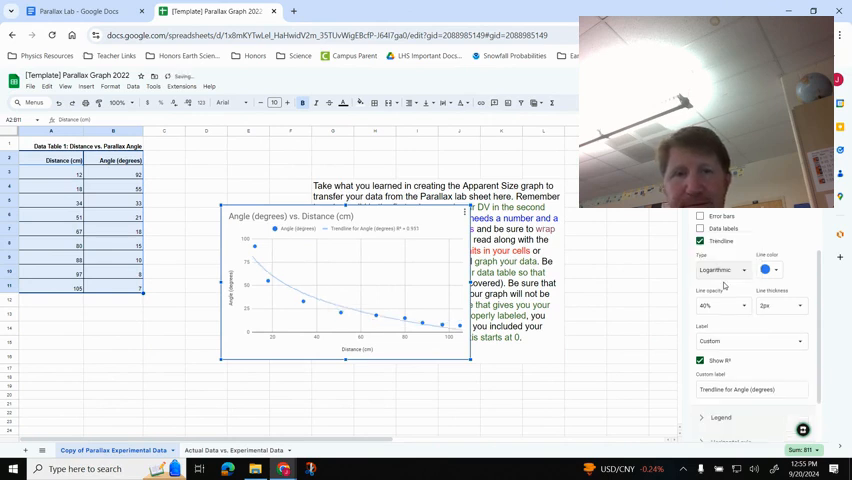
left_click(722, 270)
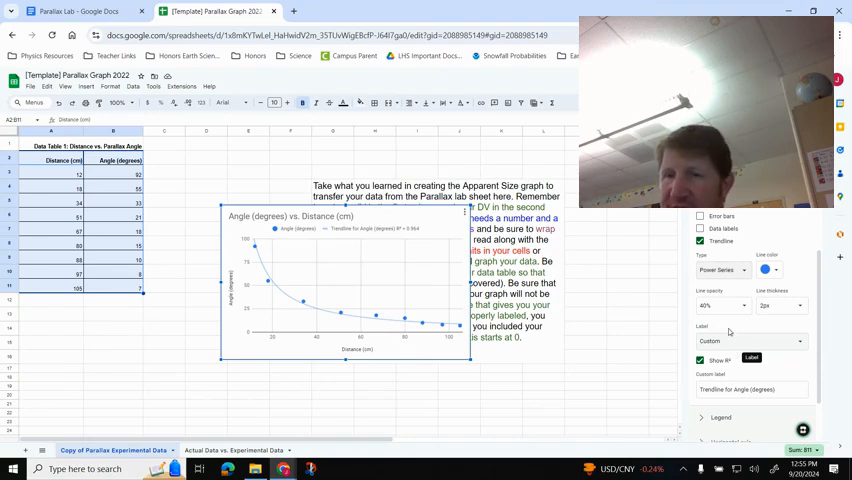
scroll("down", 3)
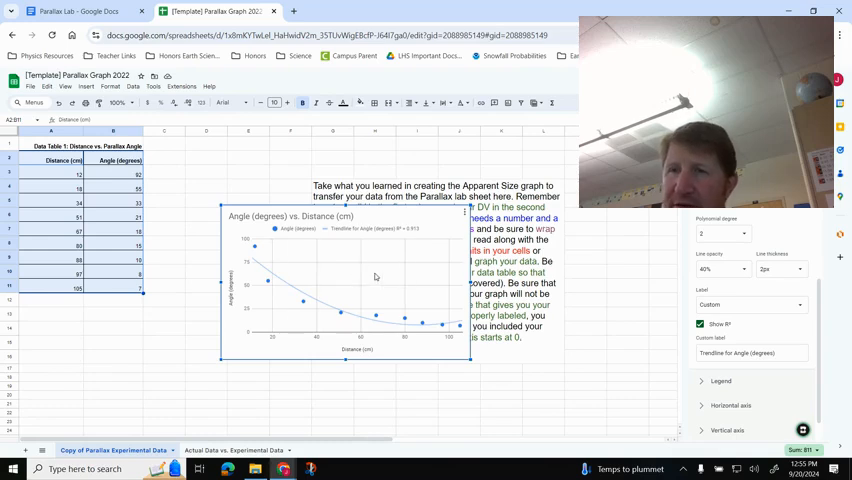
Set the horizontal axis maximum to 200 to extend the curve, then select it to clear.
scroll("down", 3)
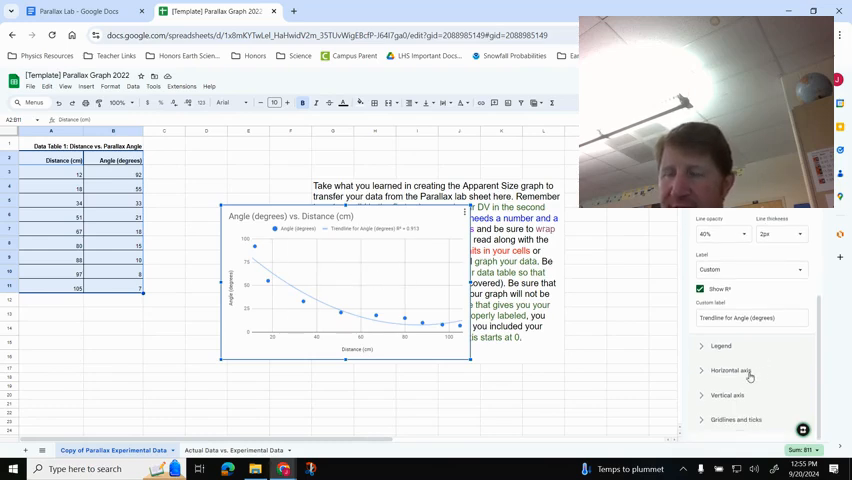
left_click(728, 370)
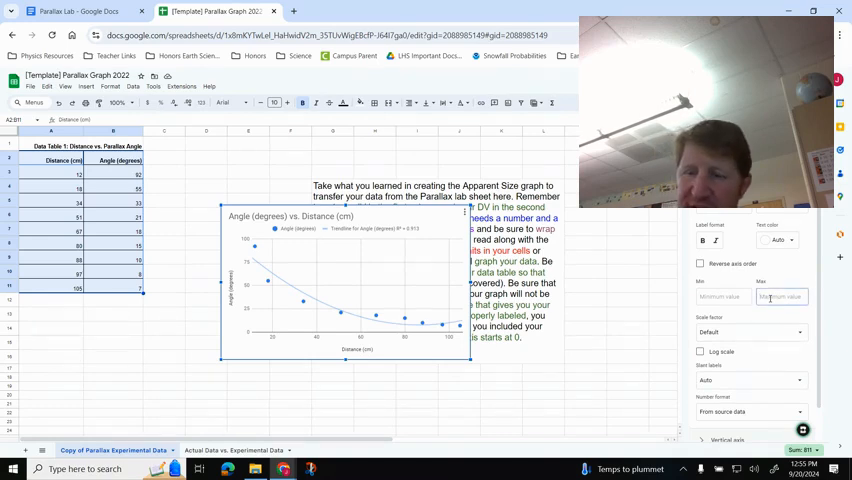
type("200")
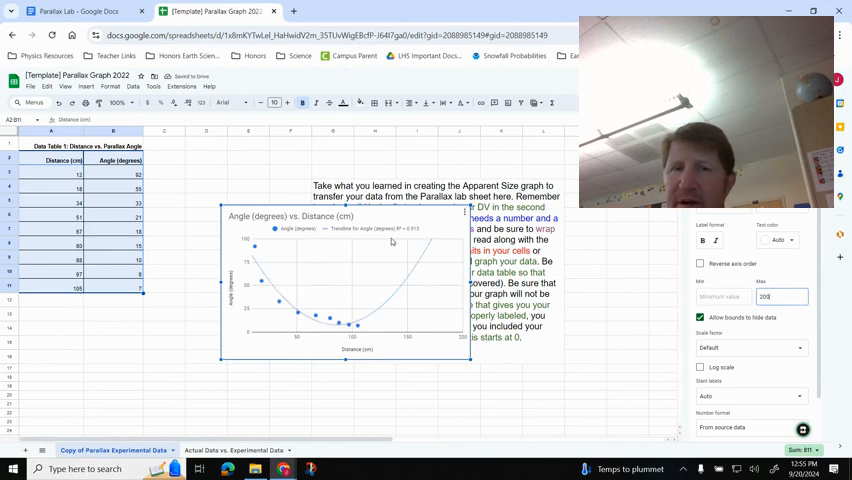
mouse_move(409, 317)
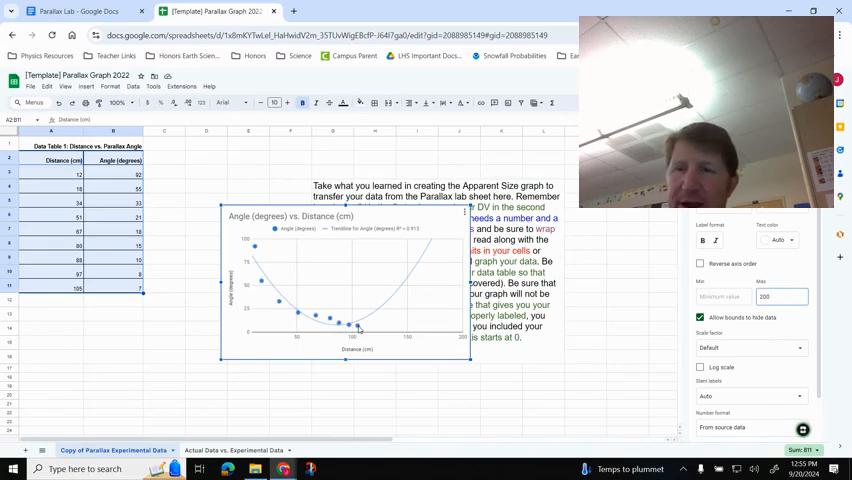
triple_click(782, 296)
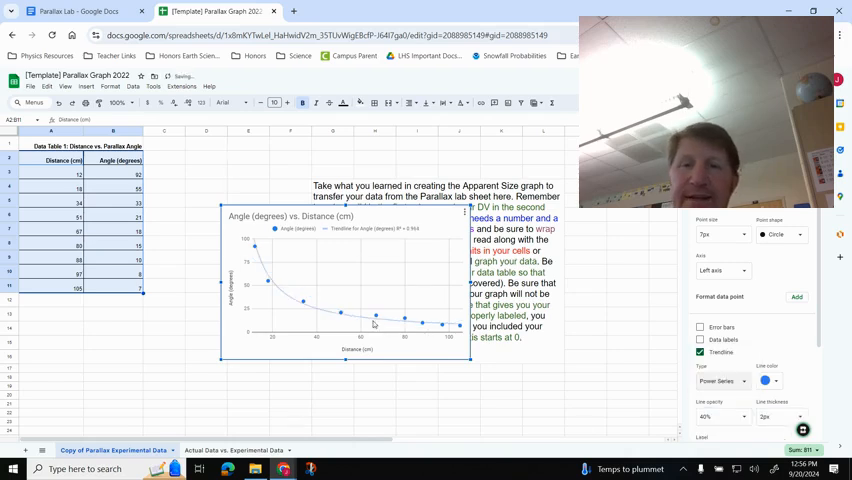
mouse_move(410, 241)
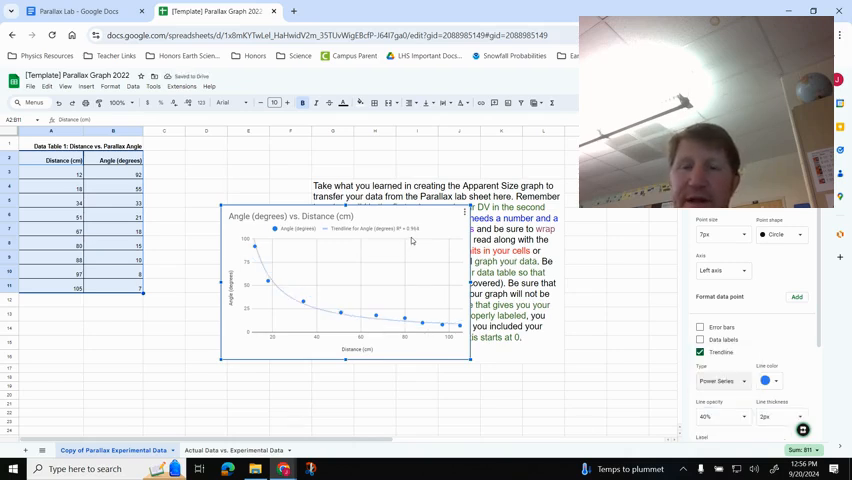